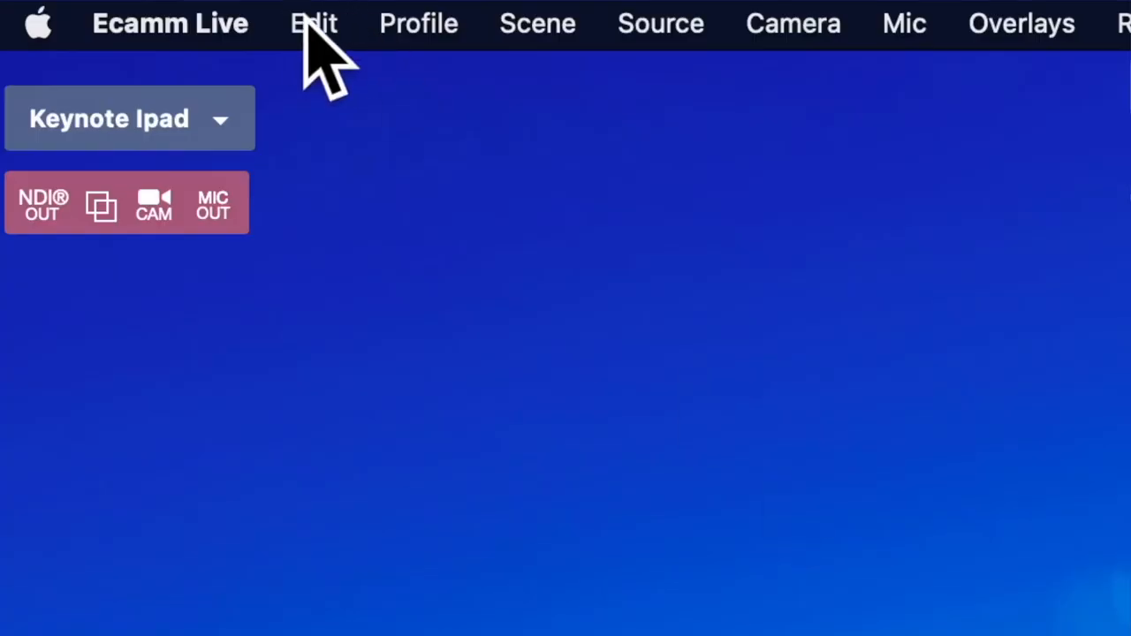
# Reveal the Source menu listing the scene's available source types
pyautogui.click(661, 23)
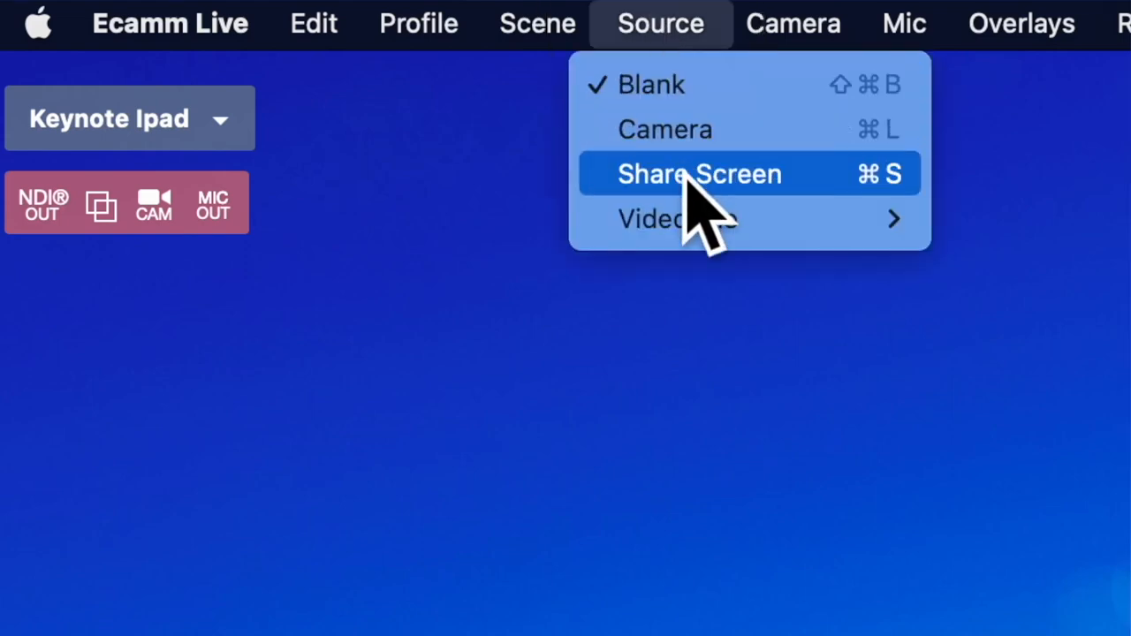
# Set the Keynote Ipad scene to Share Screen showing Firefox on Google, ready for a new address
pyautogui.click(697, 173)
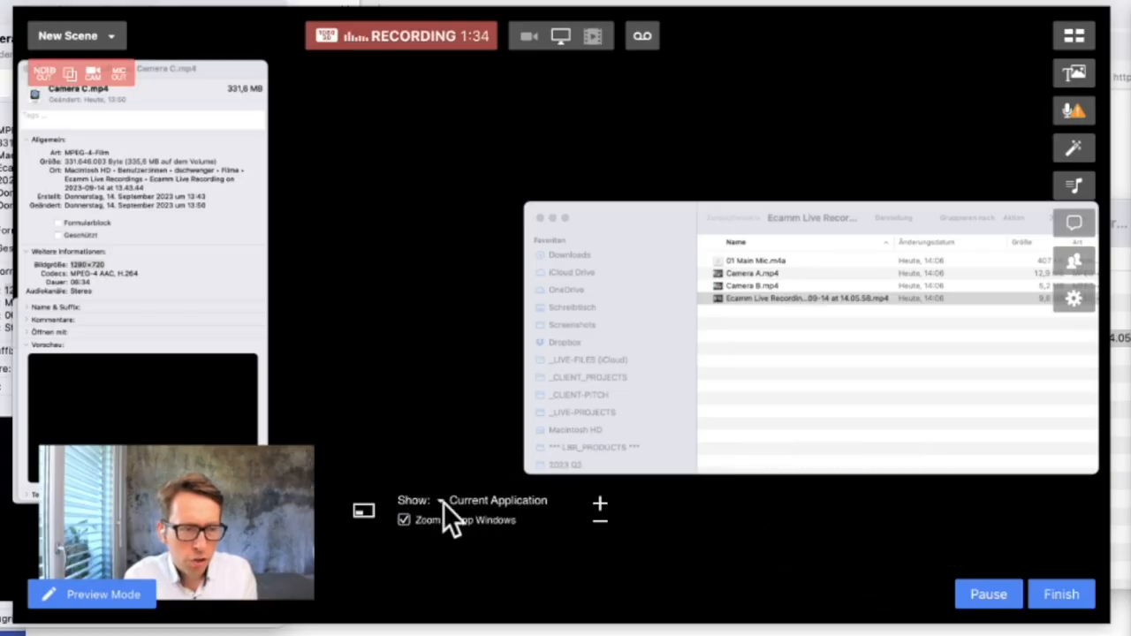
pyautogui.click(498, 501)
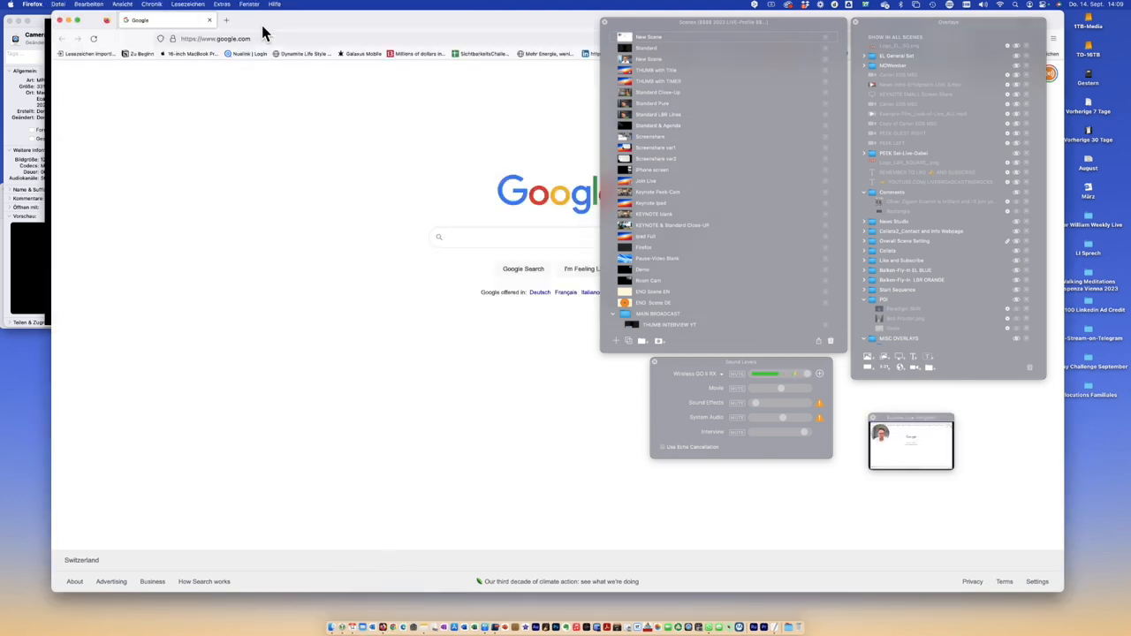
pyautogui.click(221, 38)
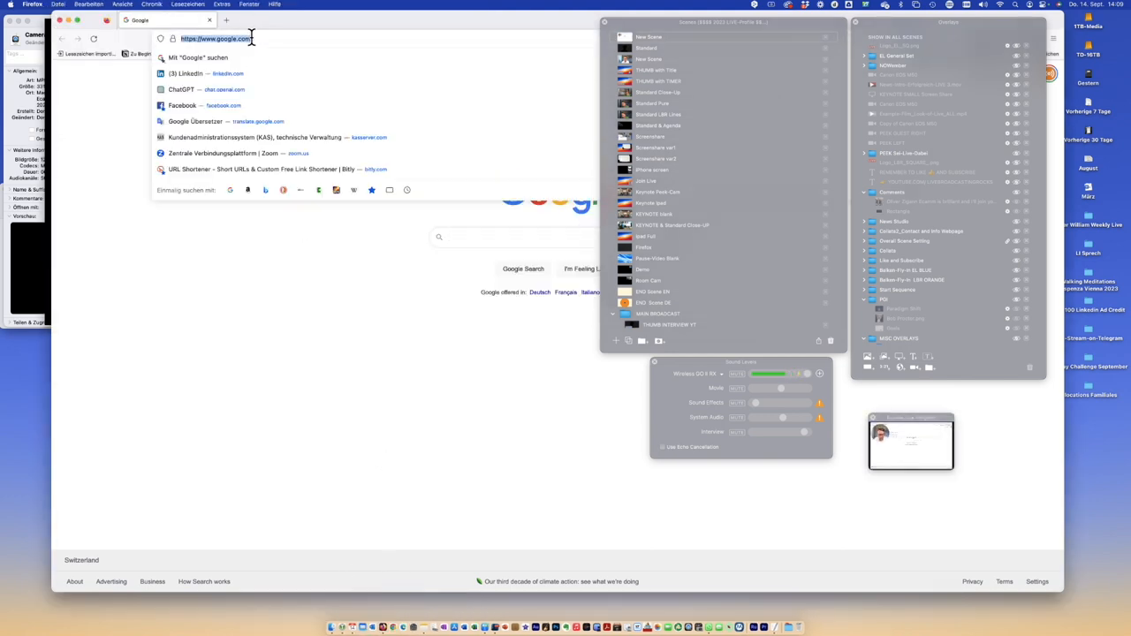